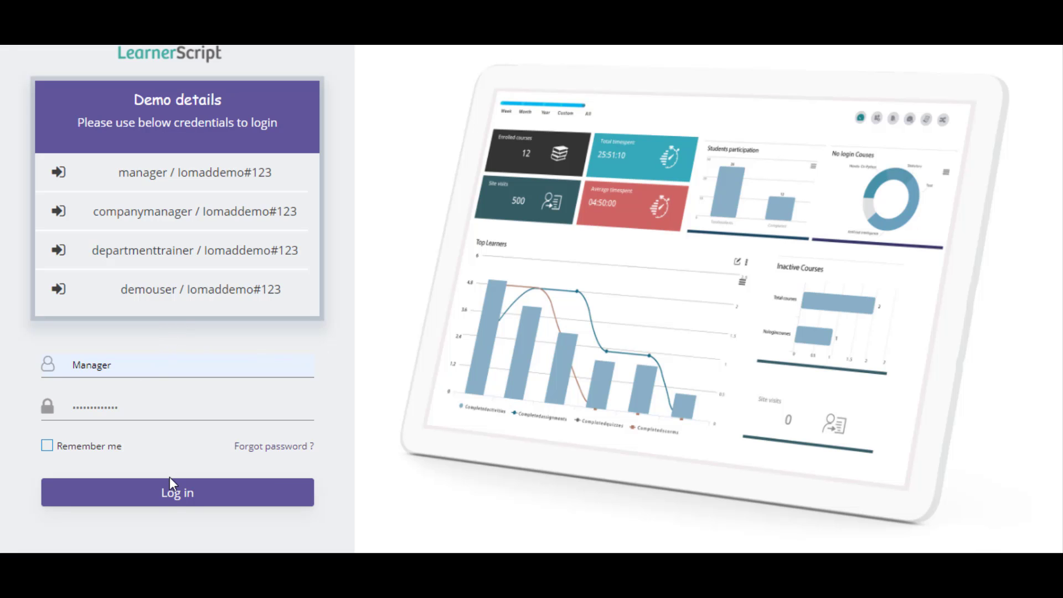
pyautogui.moveTo(176, 495)
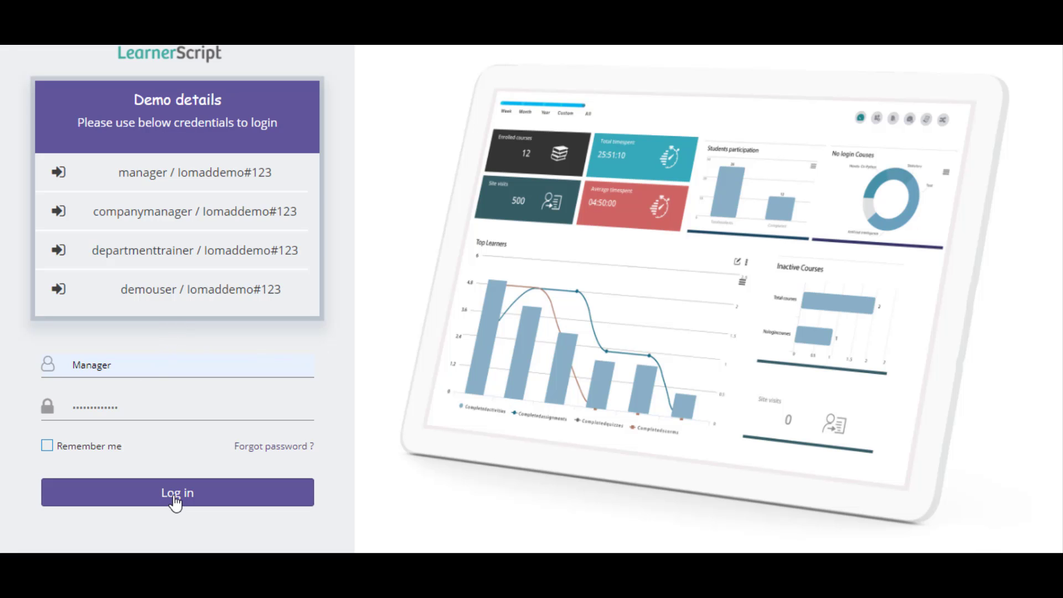
# Step: Sign in to the demo with the manager credentials to reach the dashboard
pyautogui.click(176, 492)
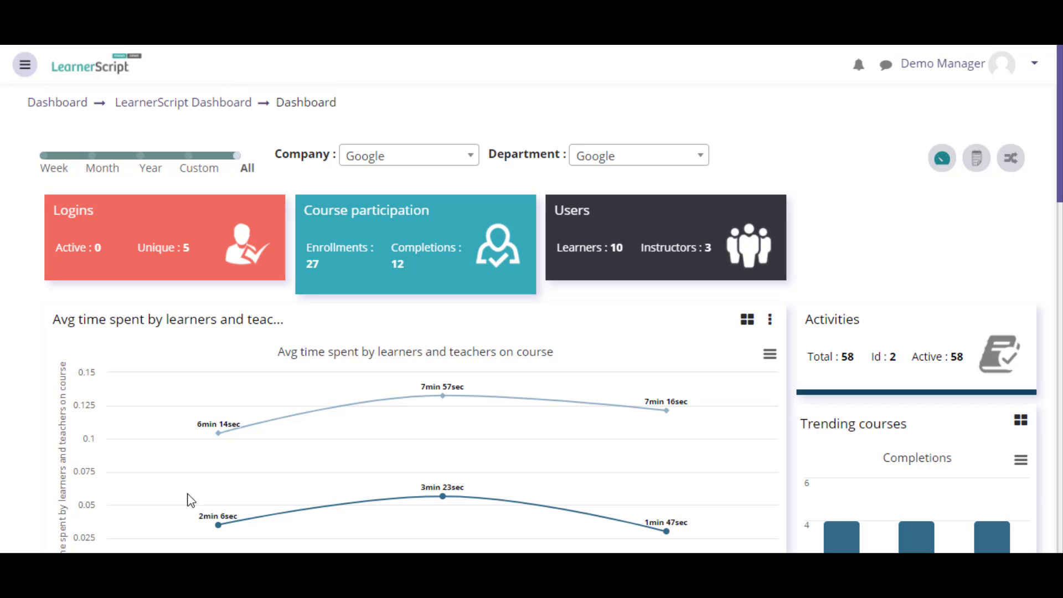
pyautogui.moveTo(316, 440)
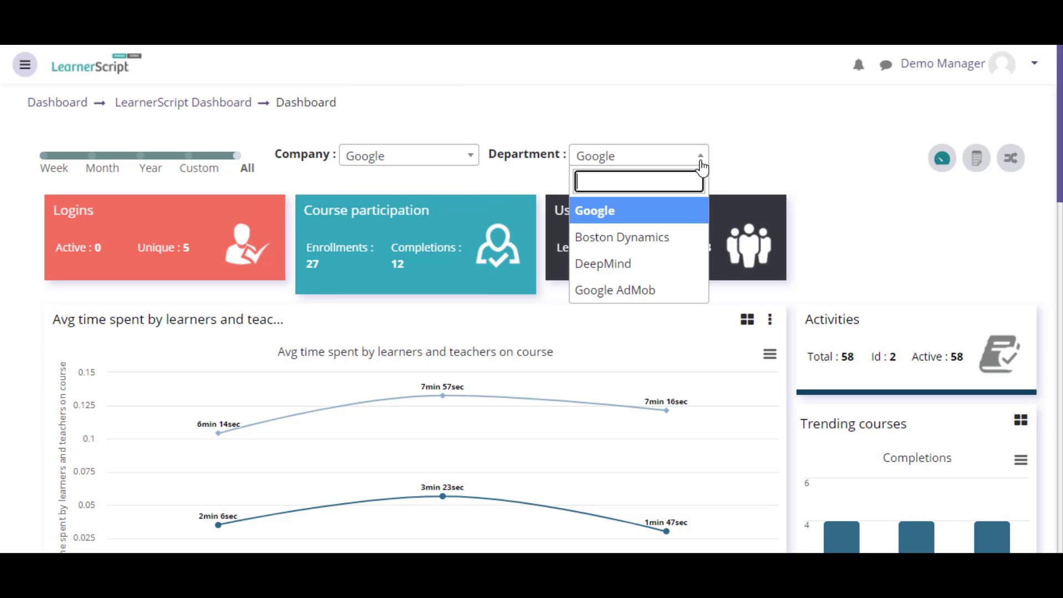
# Step: Set the dashboard's company filter to Infosys and list its departments
pyautogui.click(594, 210)
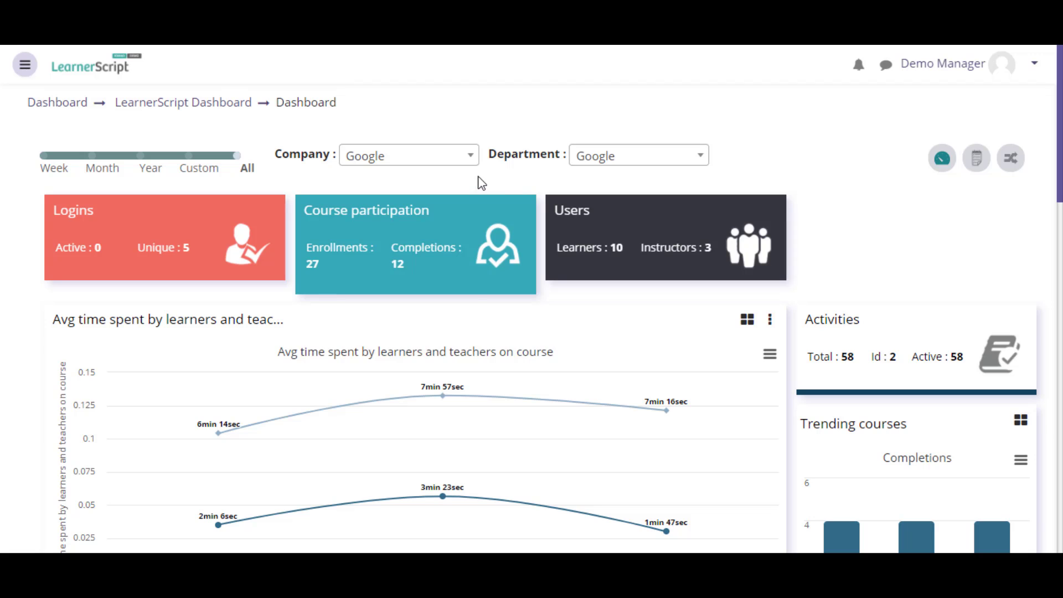
pyautogui.click(409, 155)
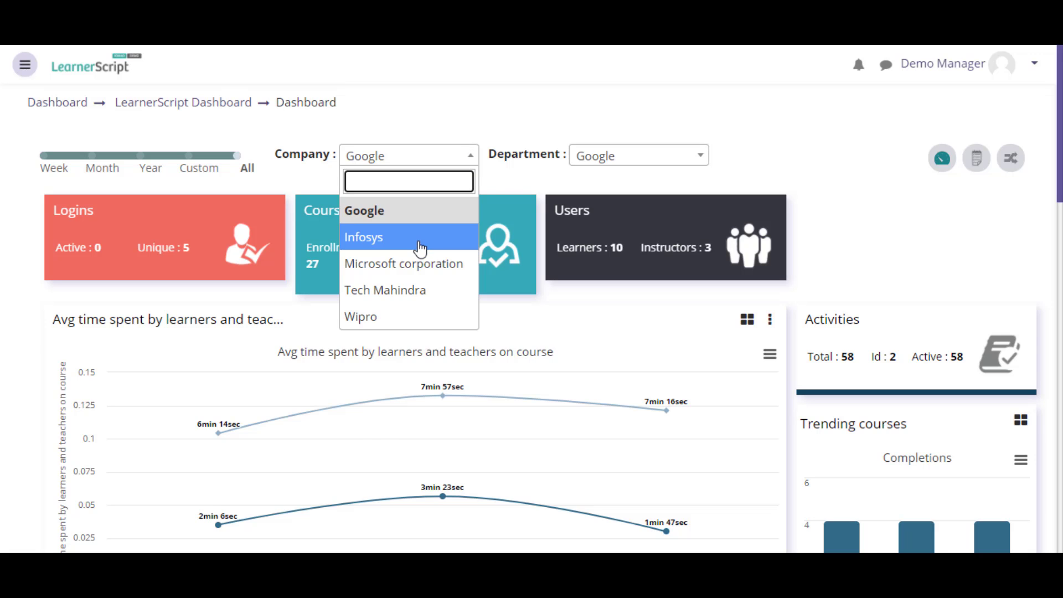
pyautogui.click(365, 237)
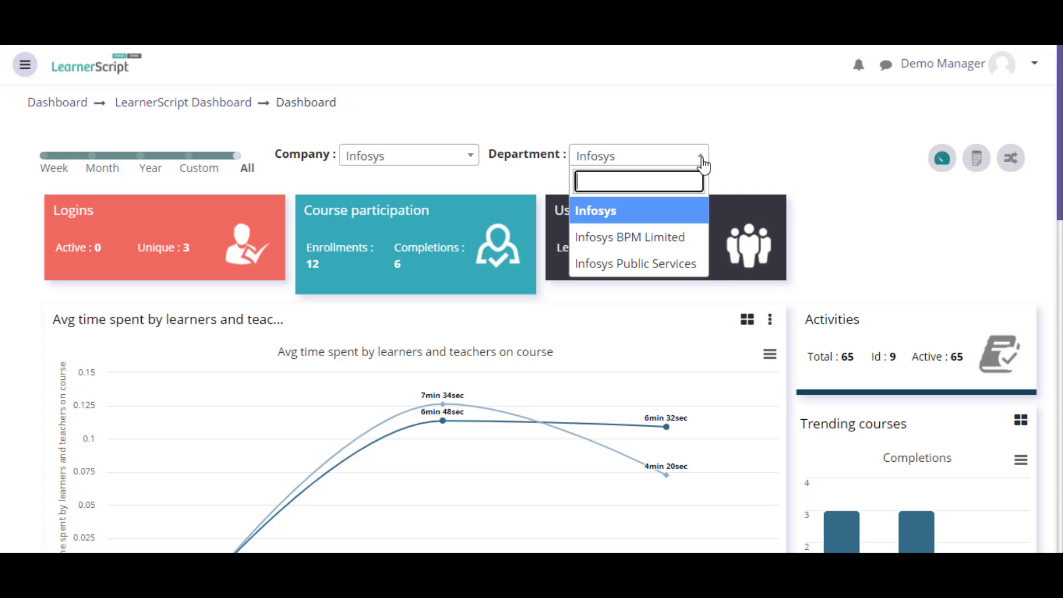
pyautogui.click(629, 237)
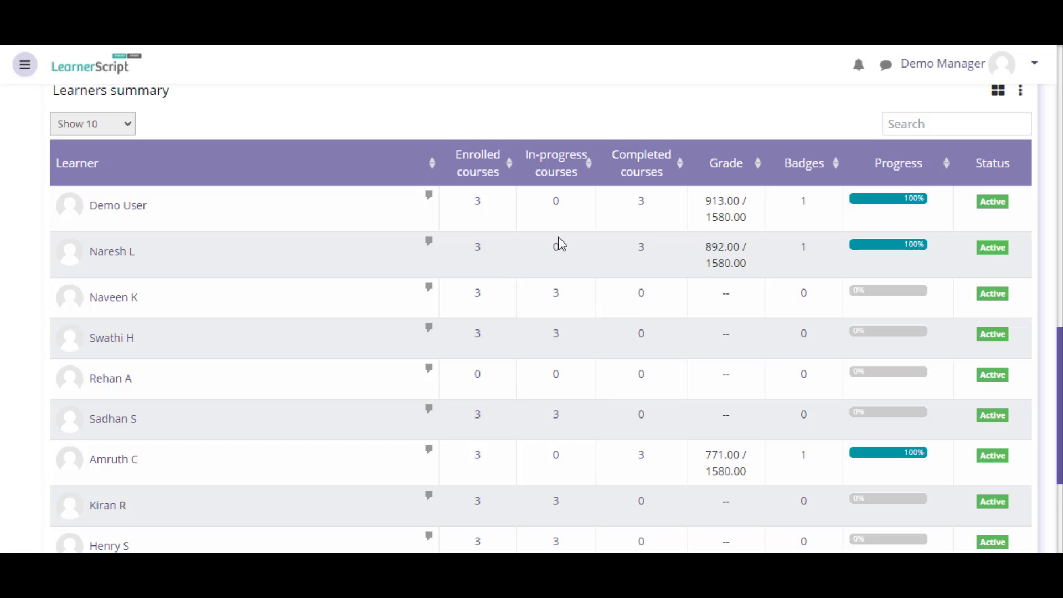
pyautogui.moveTo(619, 192)
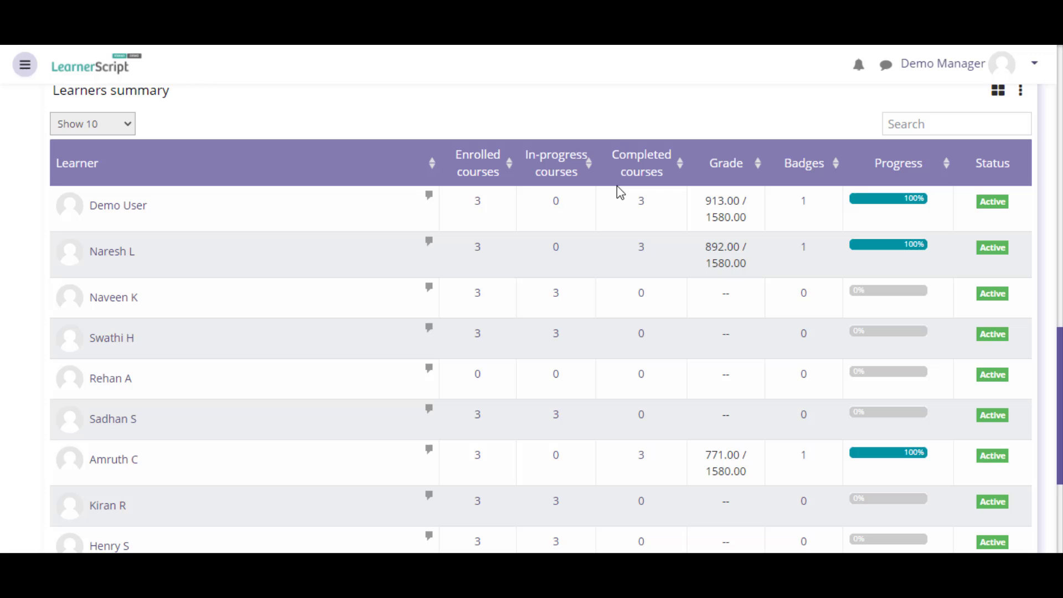
pyautogui.moveTo(631, 193)
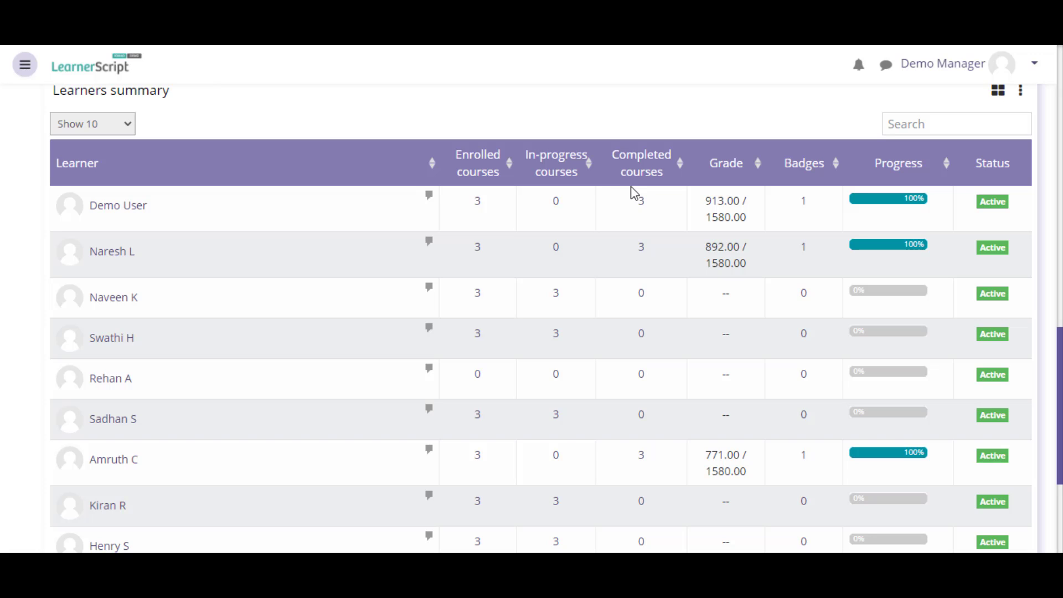
pyautogui.moveTo(546, 185)
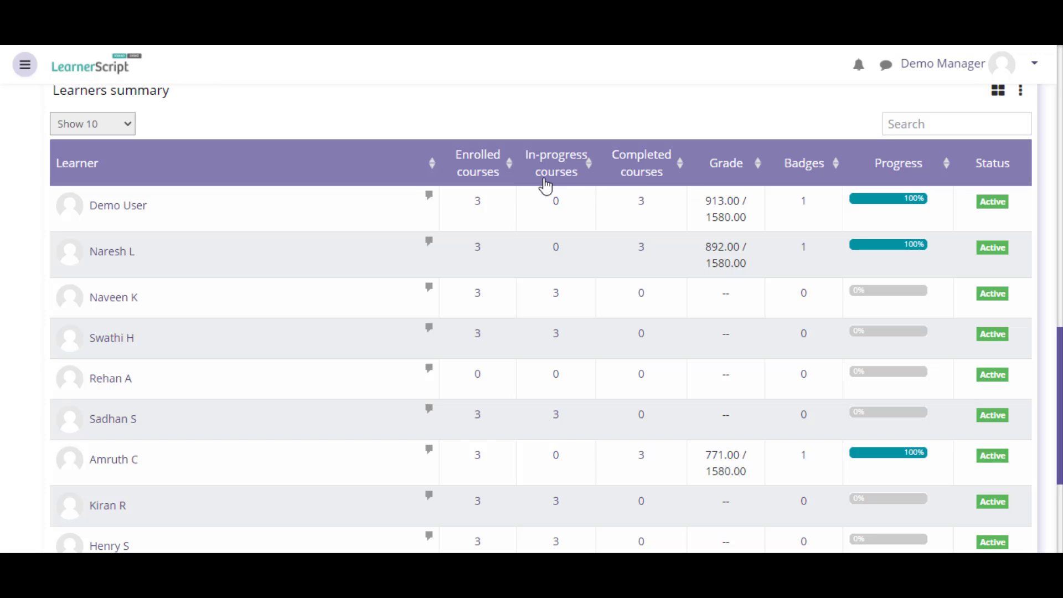
pyautogui.moveTo(745, 185)
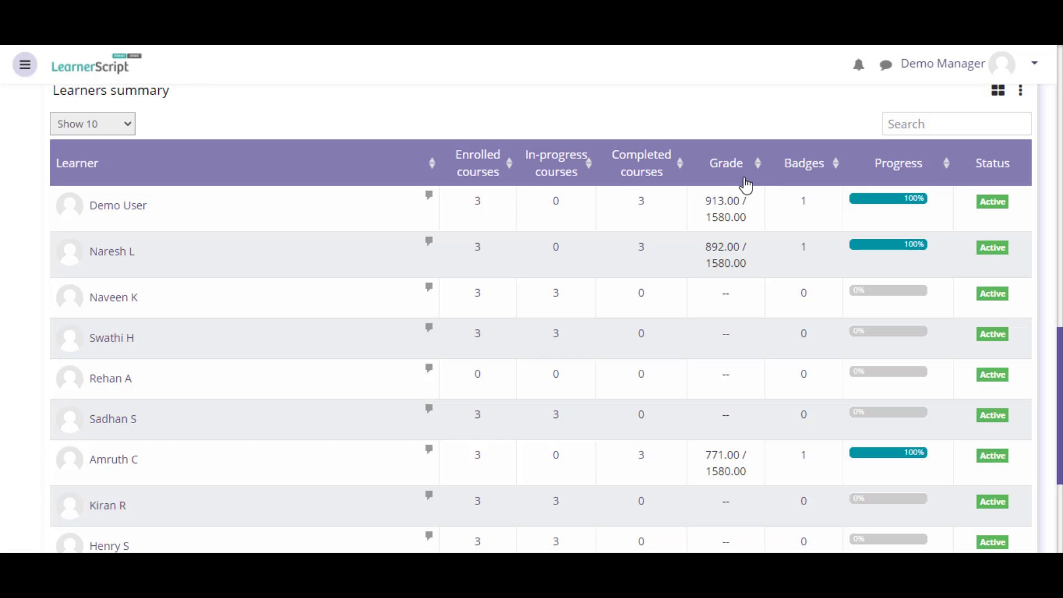
pyautogui.moveTo(898, 202)
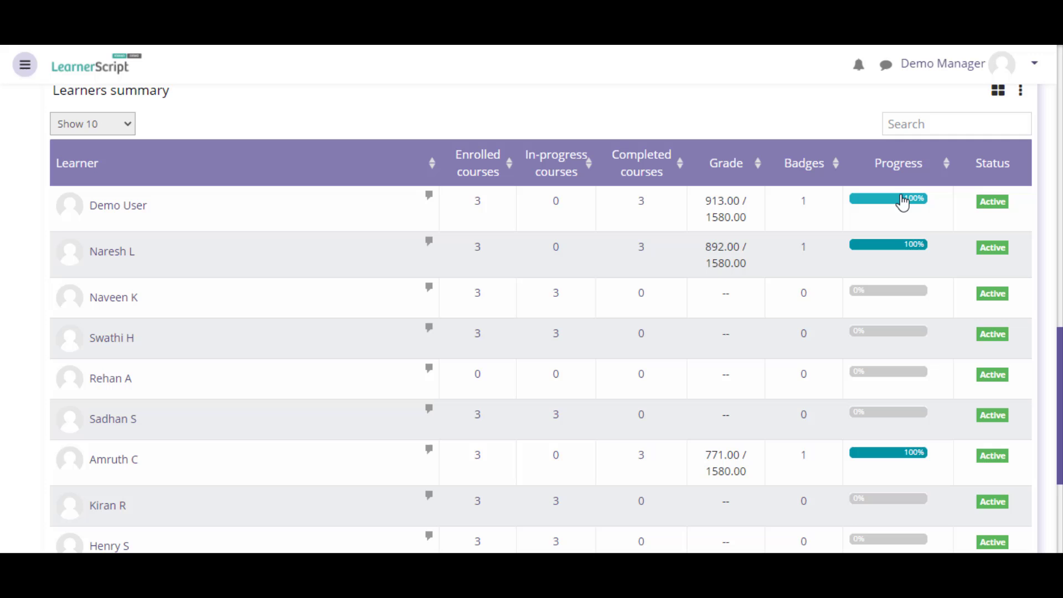
# Step: Scroll through the Learners summary table and go to the full report via View more
pyautogui.scroll(-3)
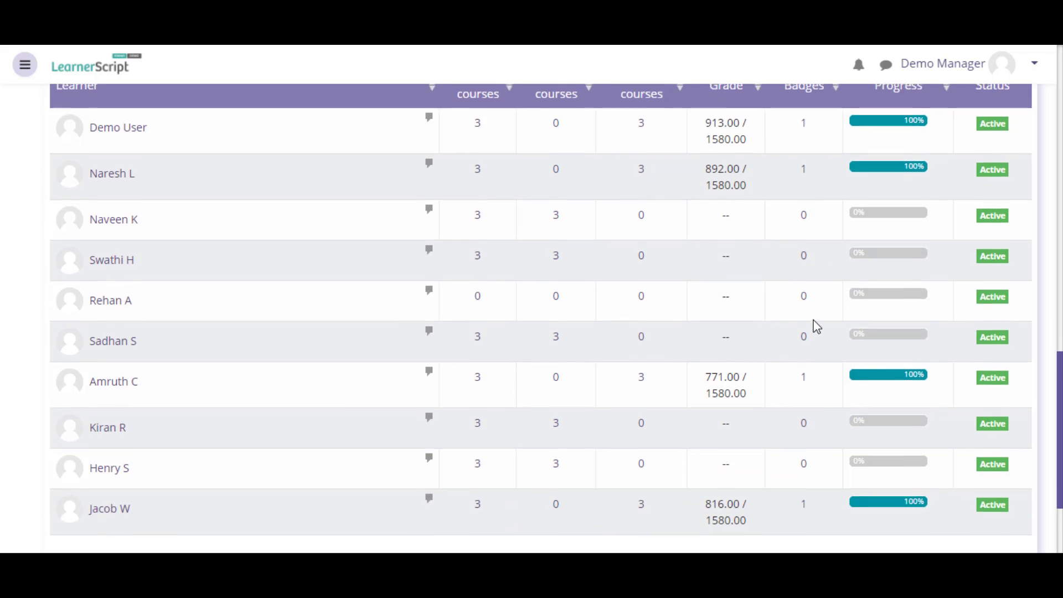
pyautogui.scroll(-3)
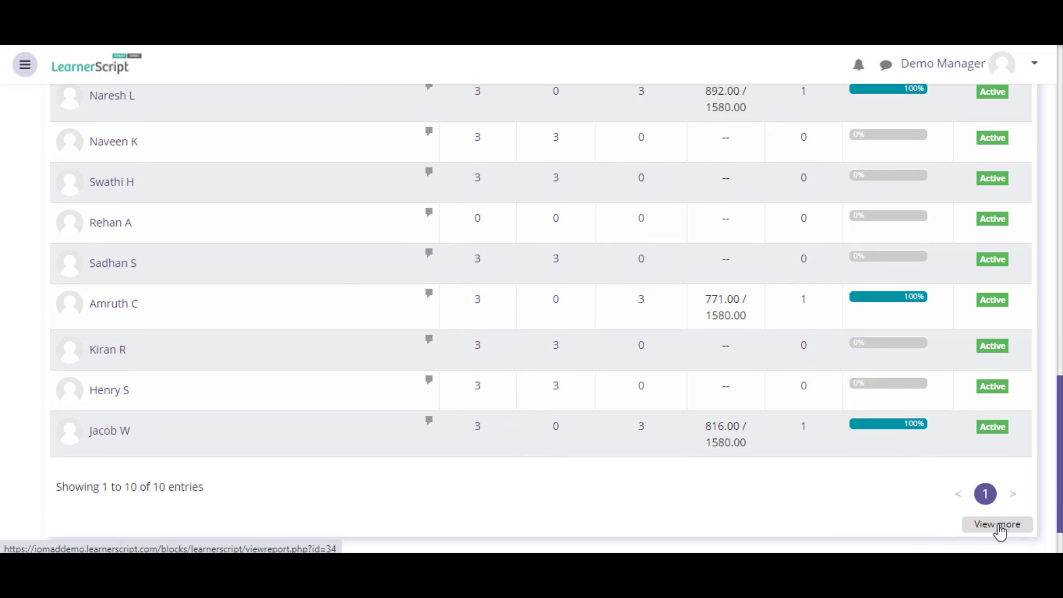
pyautogui.click(997, 524)
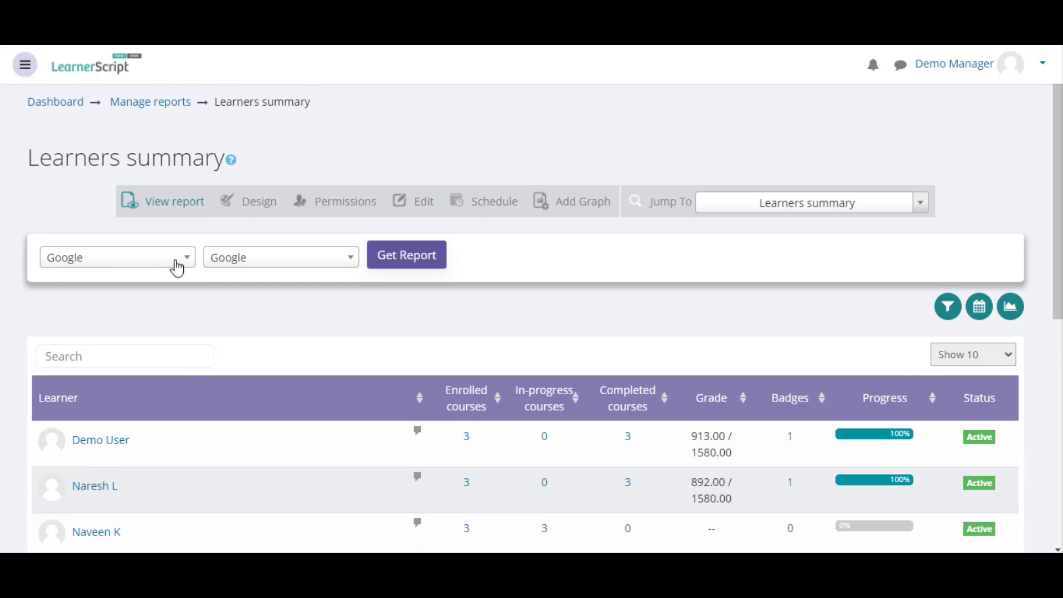
# Step: Choose the Google department and regenerate the Learners summary with Get Report
pyautogui.click(115, 256)
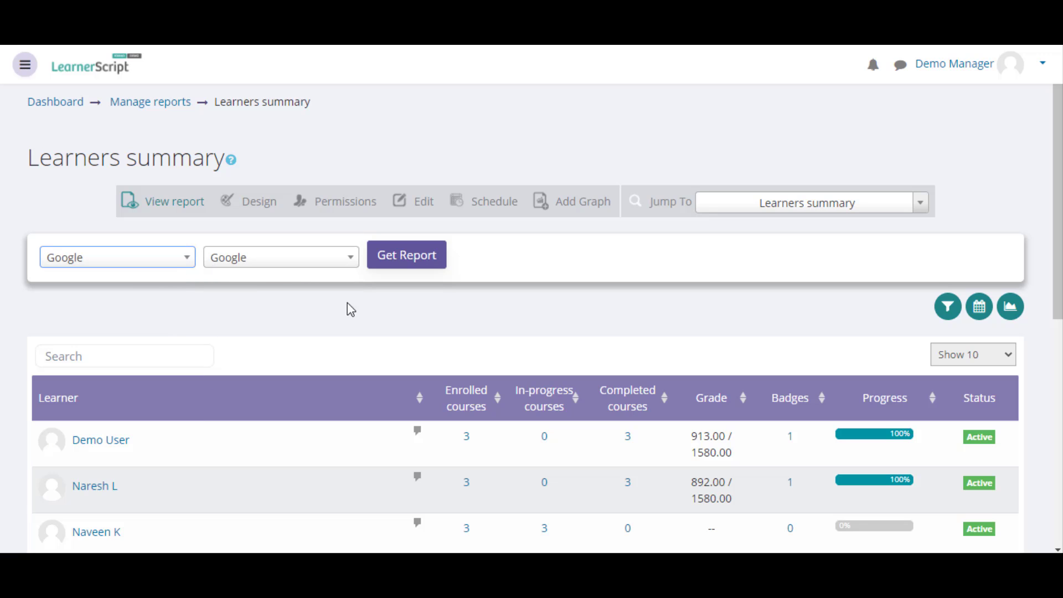
pyautogui.click(280, 257)
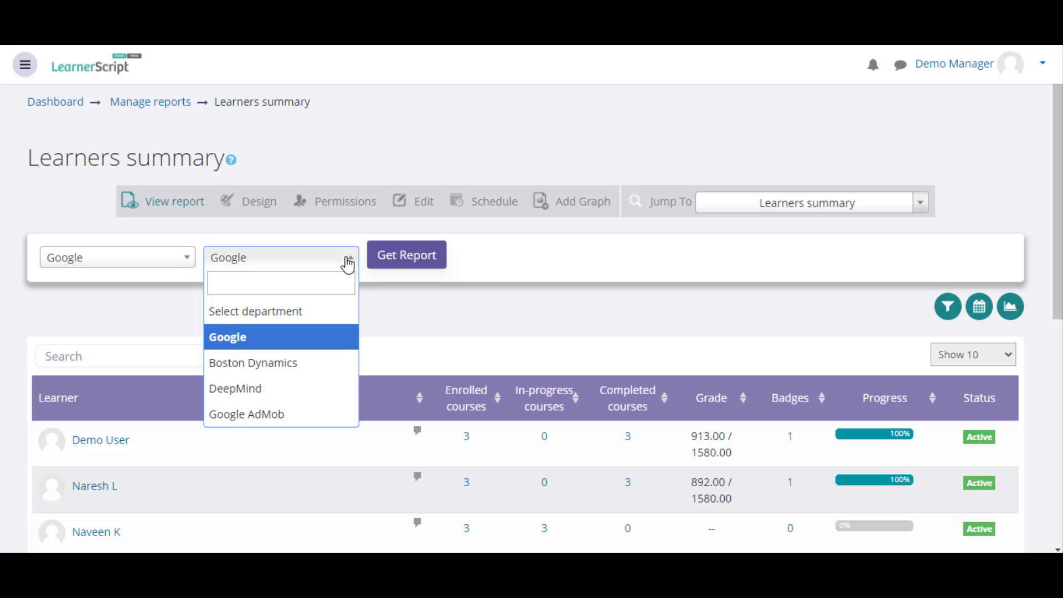
pyautogui.moveTo(327, 333)
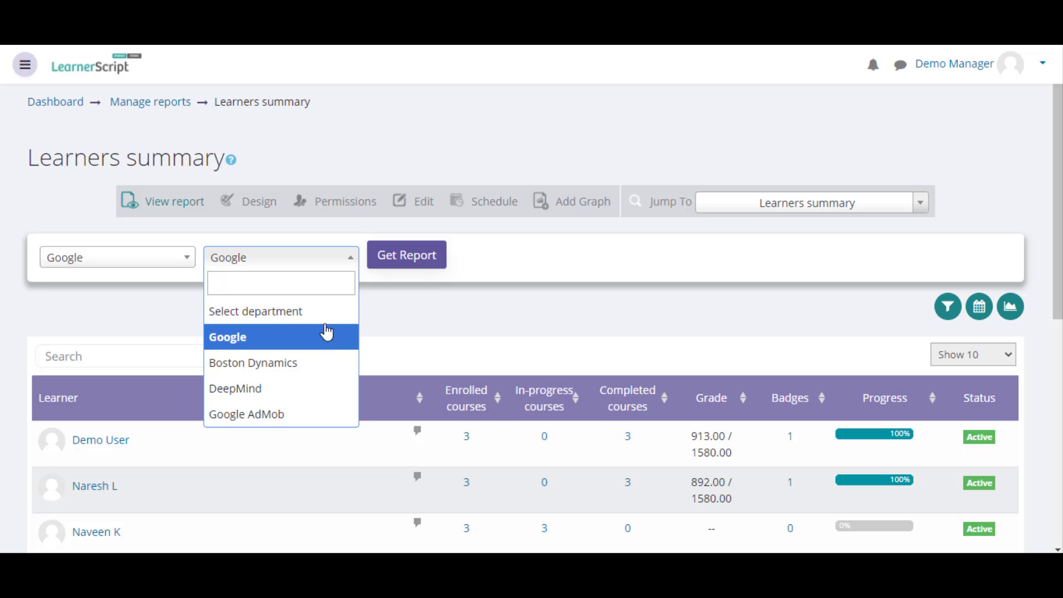
pyautogui.click(227, 337)
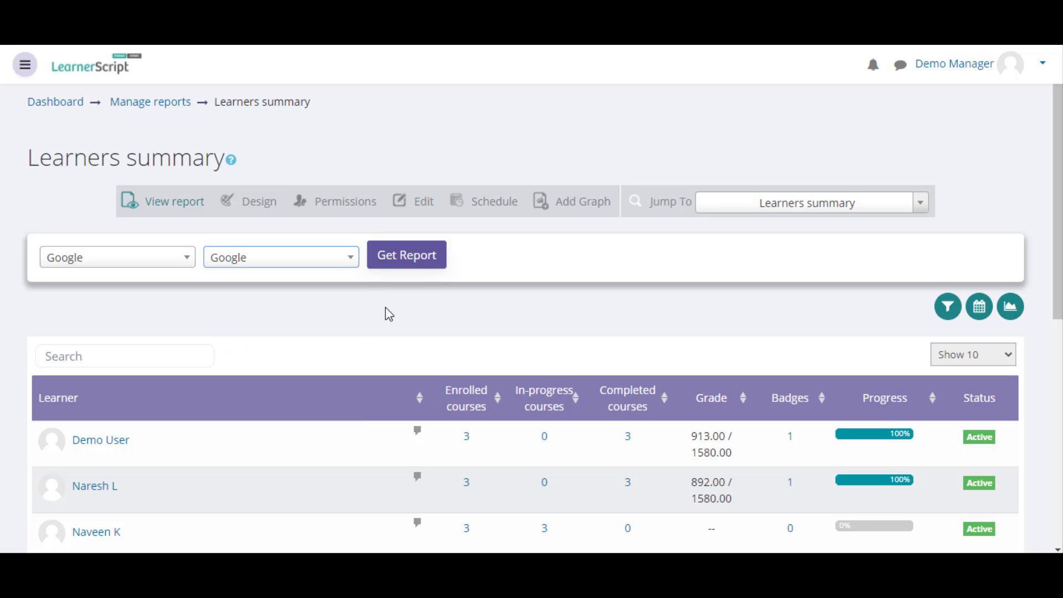
pyautogui.click(407, 254)
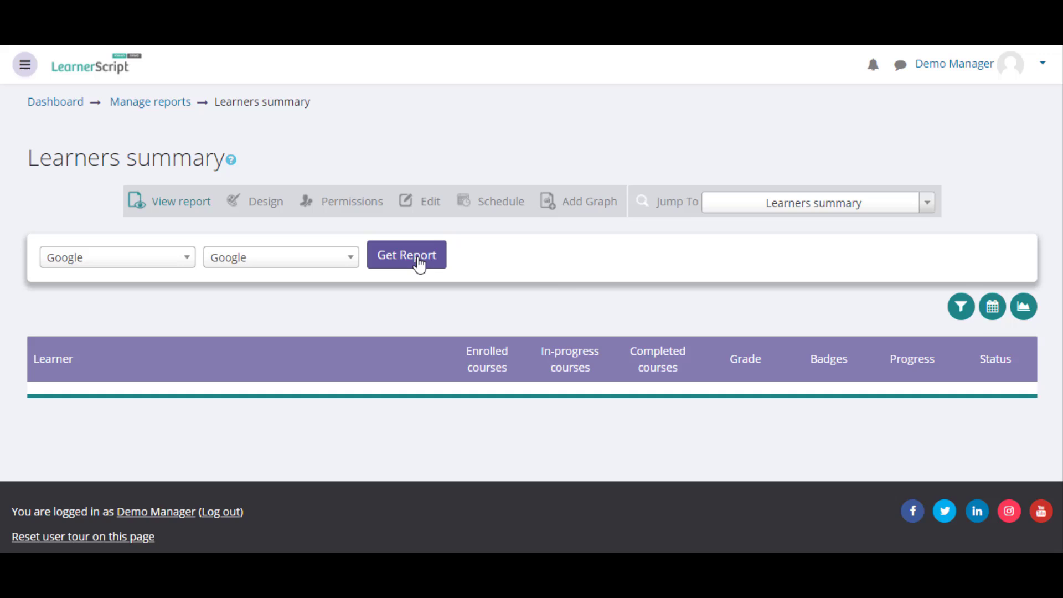
pyautogui.click(406, 255)
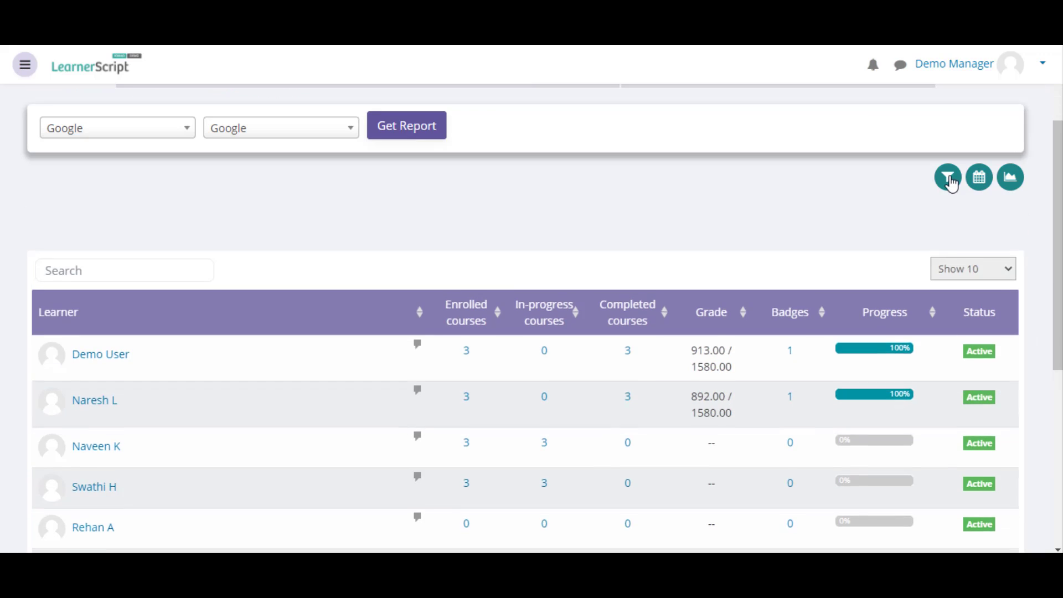
# Step: Search the Select User filter for 'na', then hide the learner filter panel
pyautogui.click(948, 177)
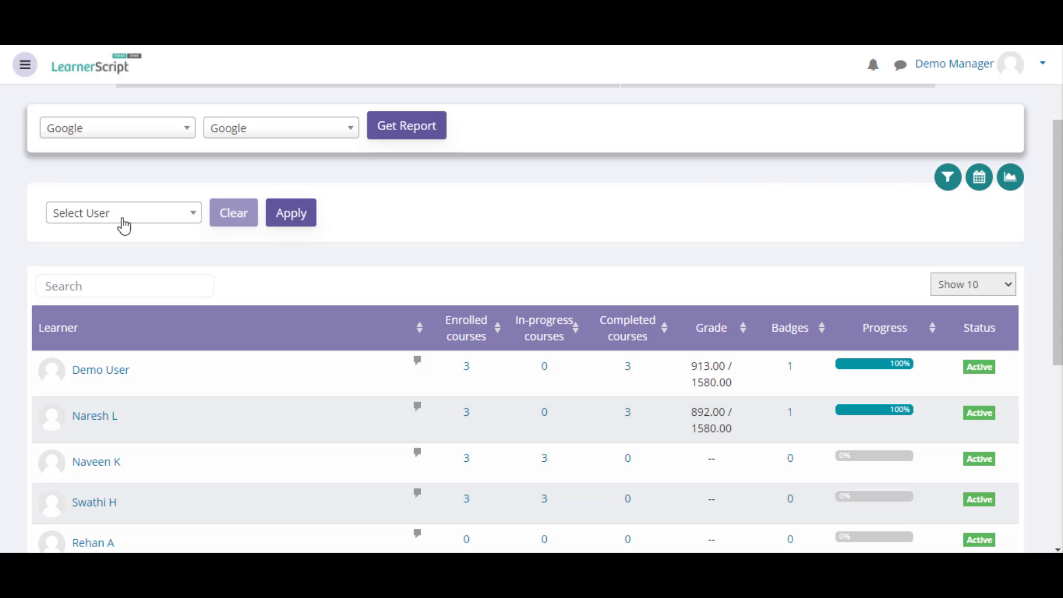
pyautogui.click(123, 213)
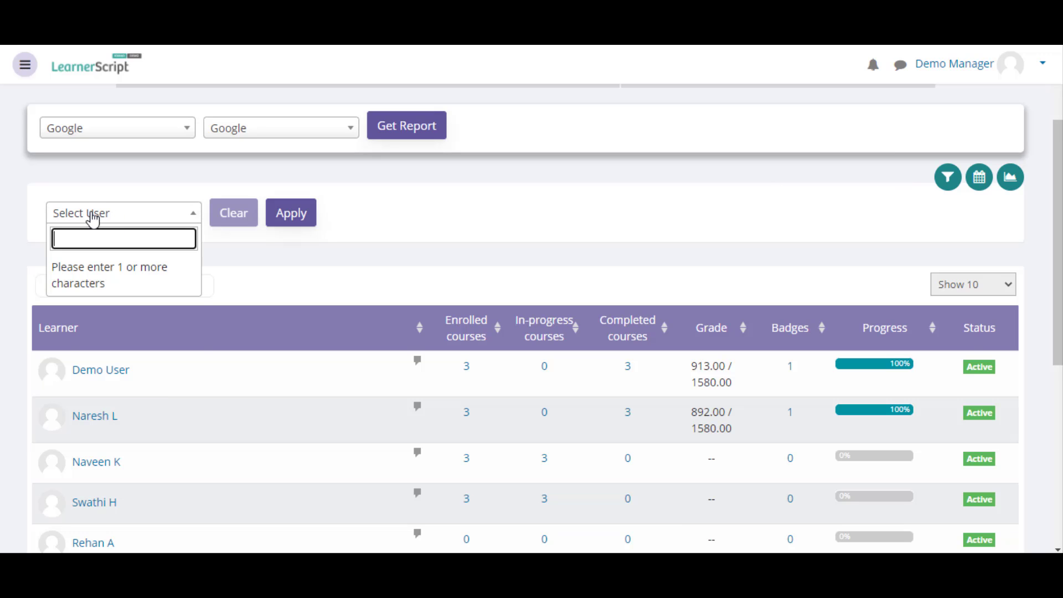
pyautogui.write('na')
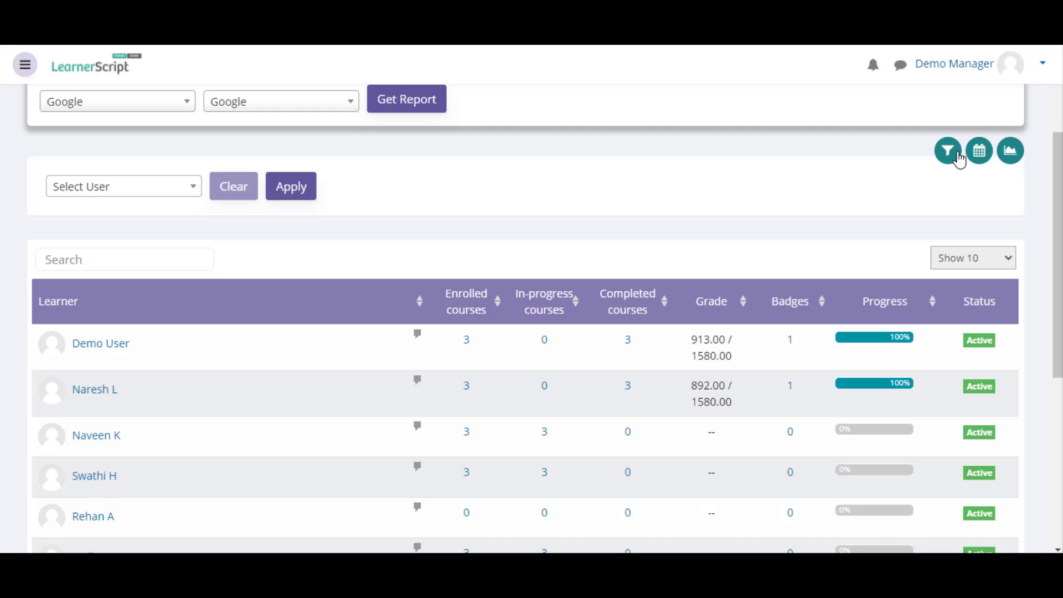
pyautogui.click(979, 151)
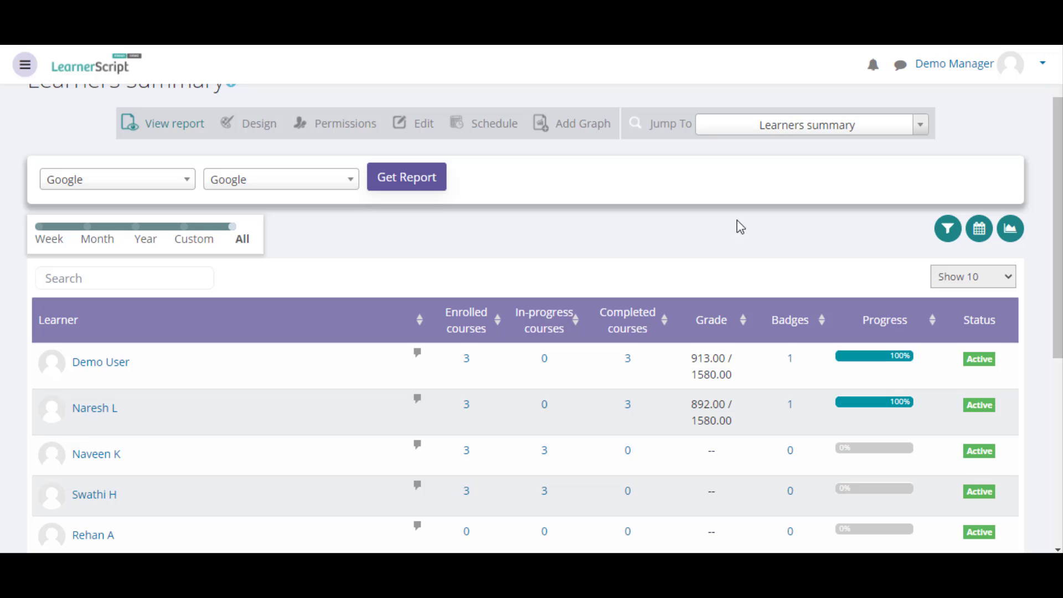
# Step: View the Participation and Progress graphs for the Google learners, then close the chart
pyautogui.click(1011, 229)
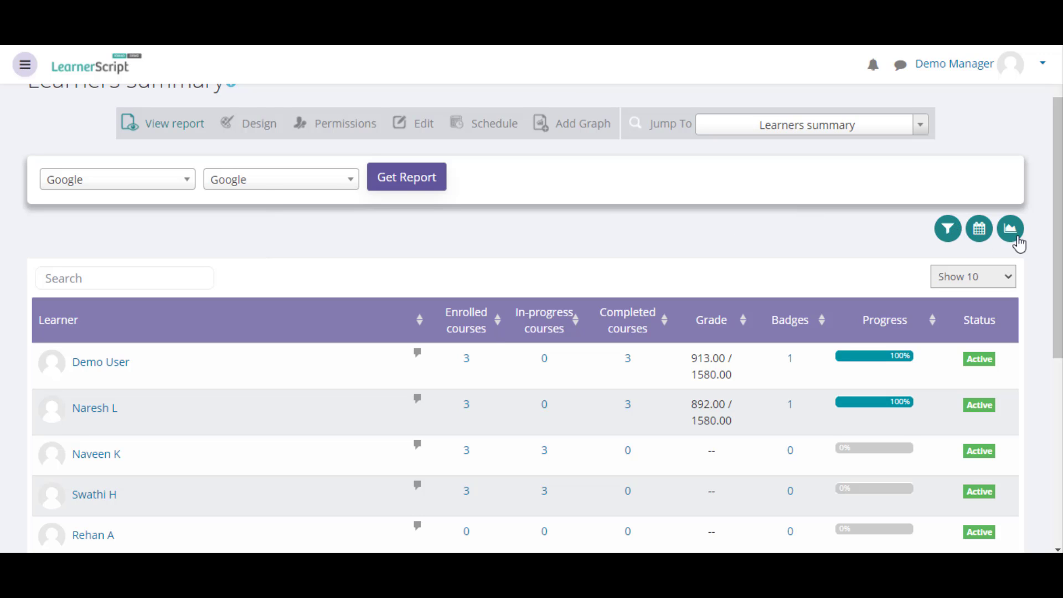
pyautogui.click(978, 228)
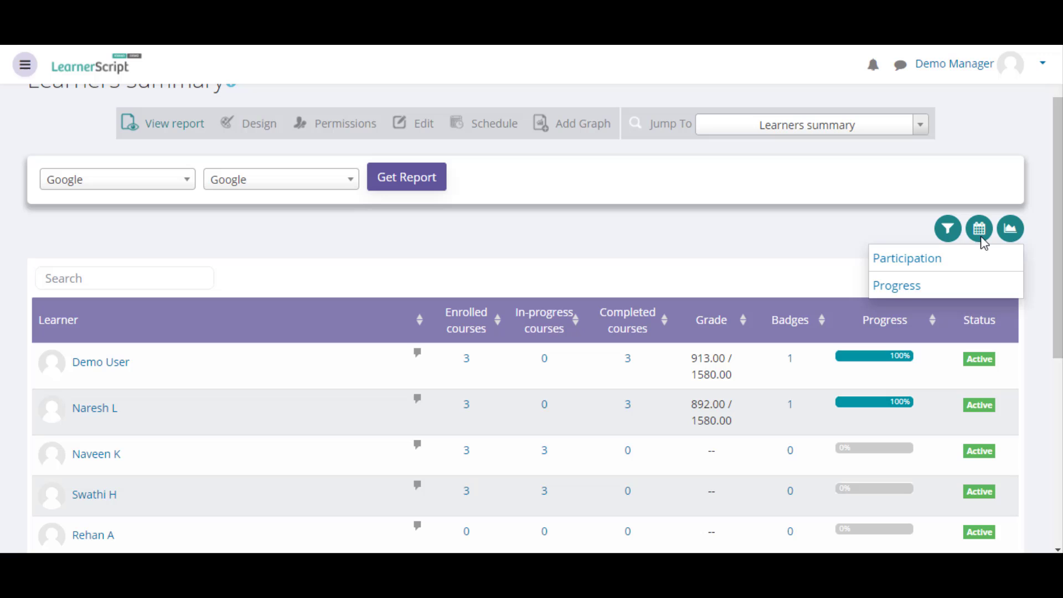
pyautogui.click(908, 258)
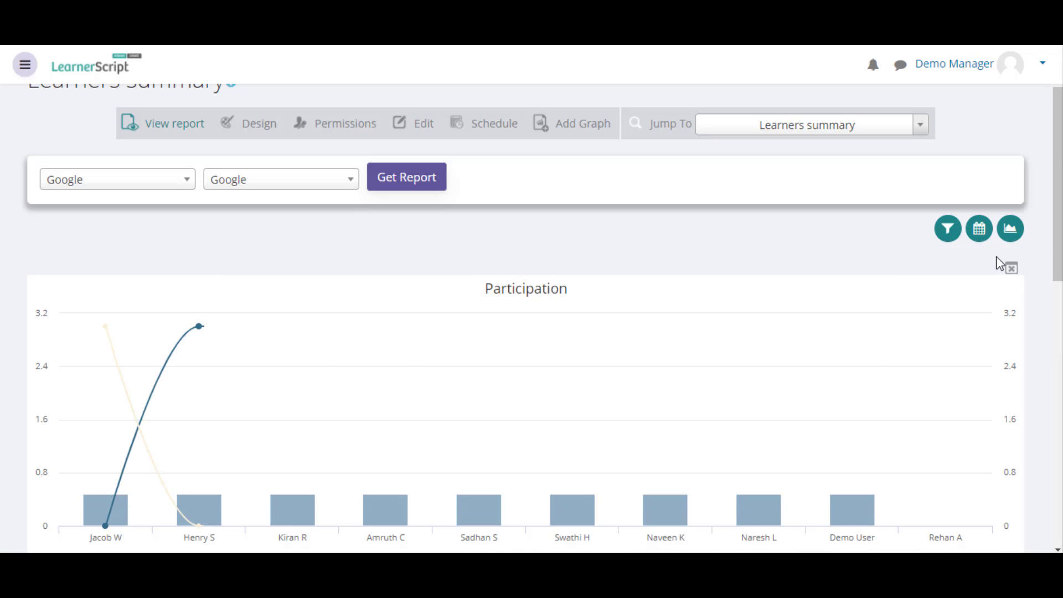
pyautogui.click(1010, 228)
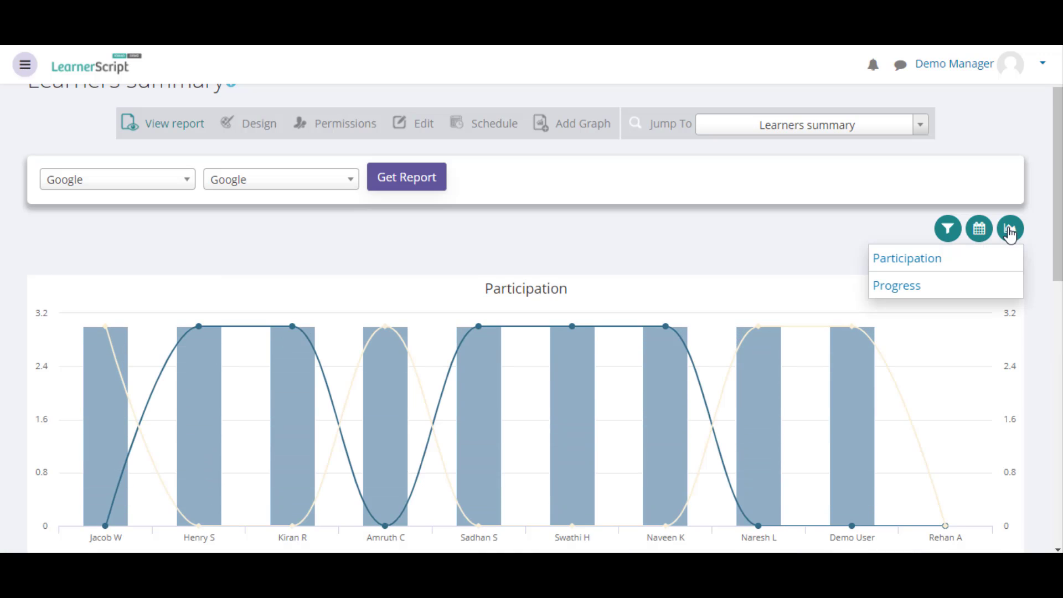
pyautogui.click(896, 284)
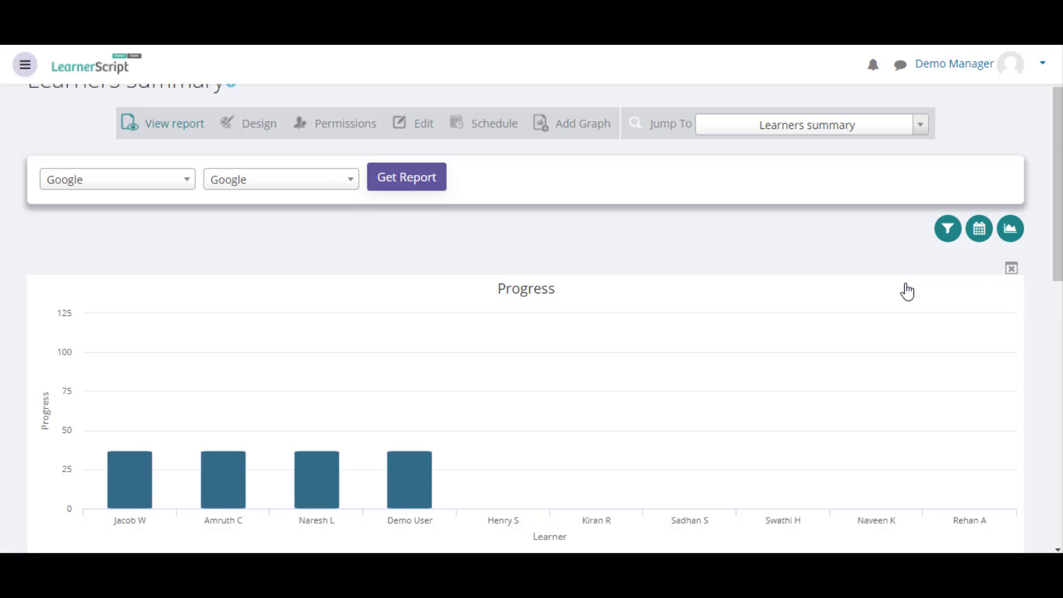
pyautogui.click(1011, 268)
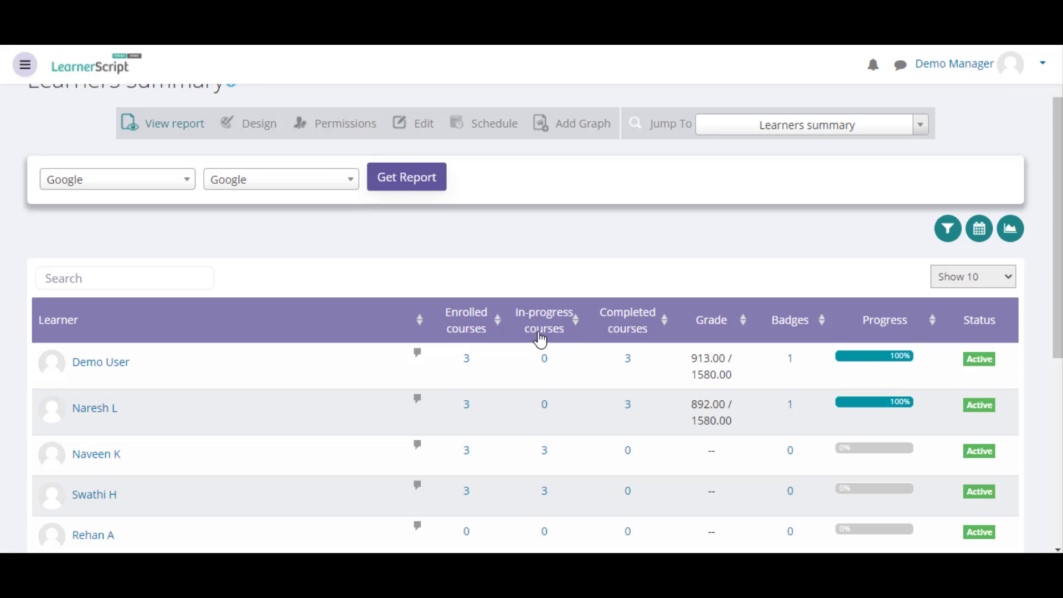
pyautogui.moveTo(505, 342)
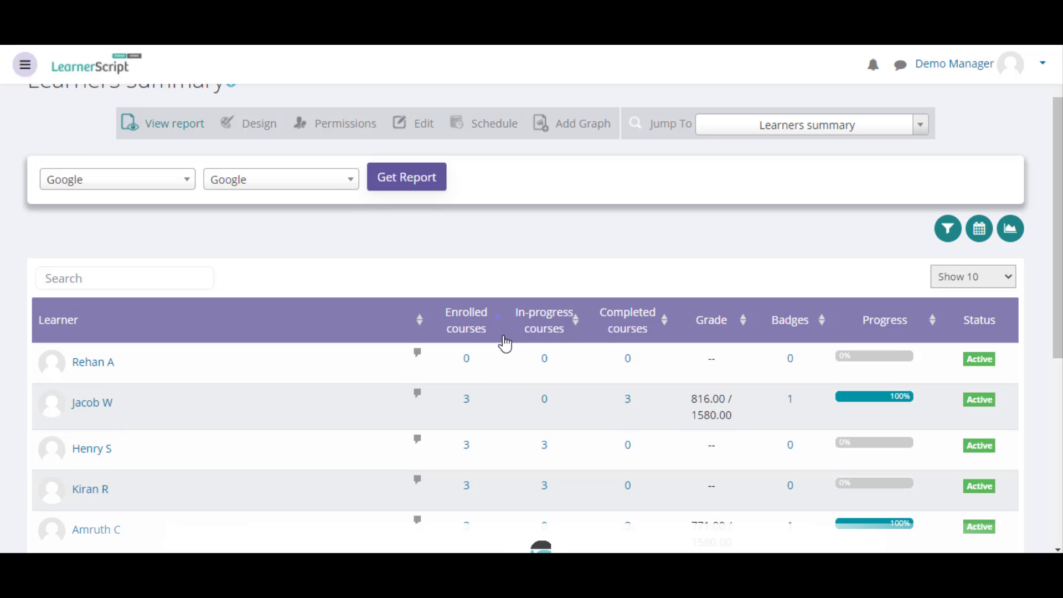
# Step: Sort the table by Learner name descending and start a message to the first learner
pyautogui.click(417, 319)
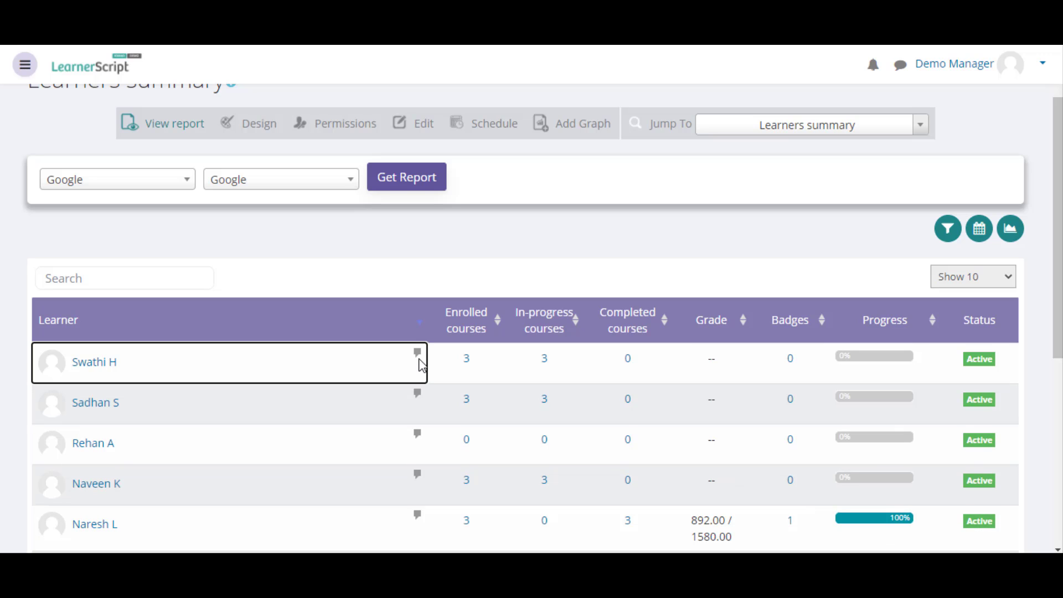
pyautogui.click(418, 354)
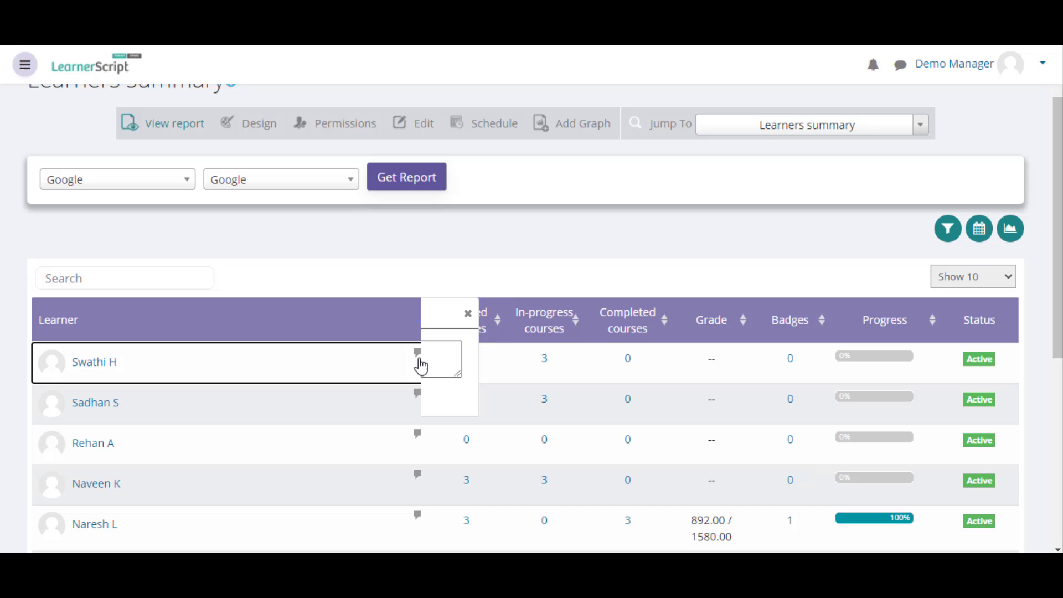